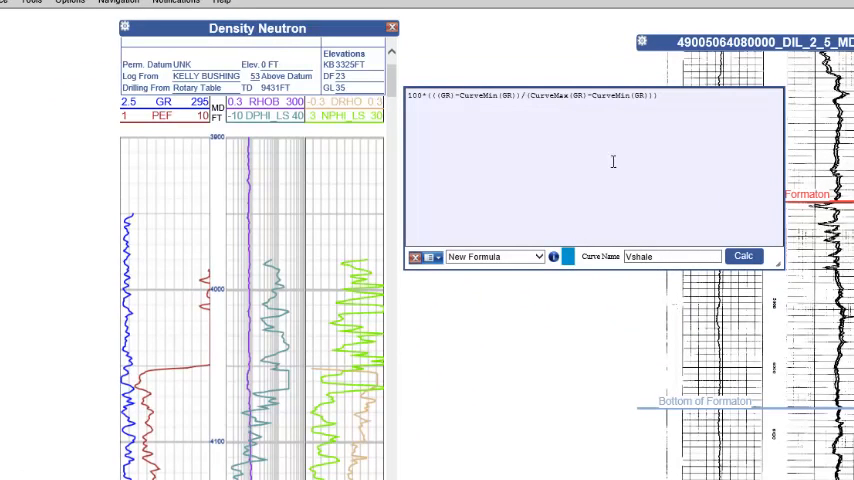
left_click(744, 256)
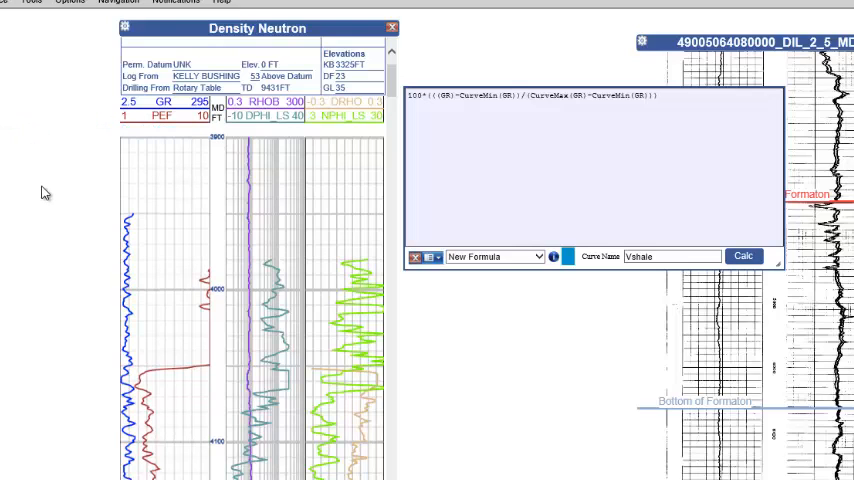
mouse_move(202, 164)
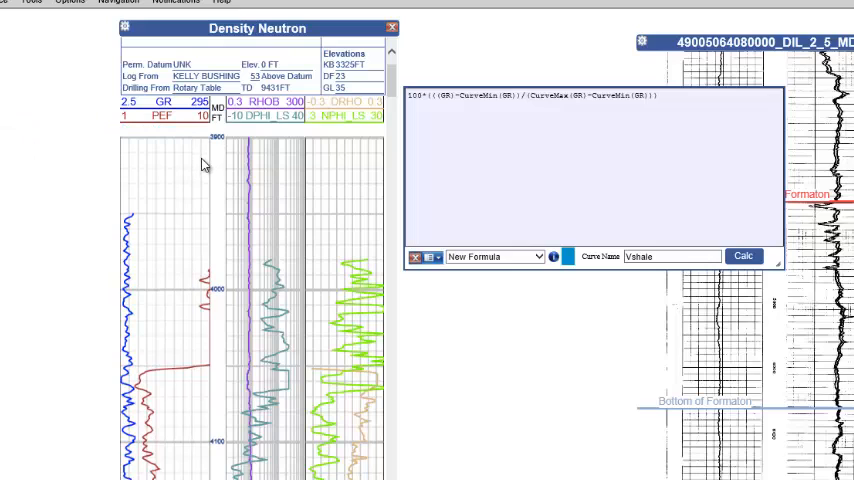